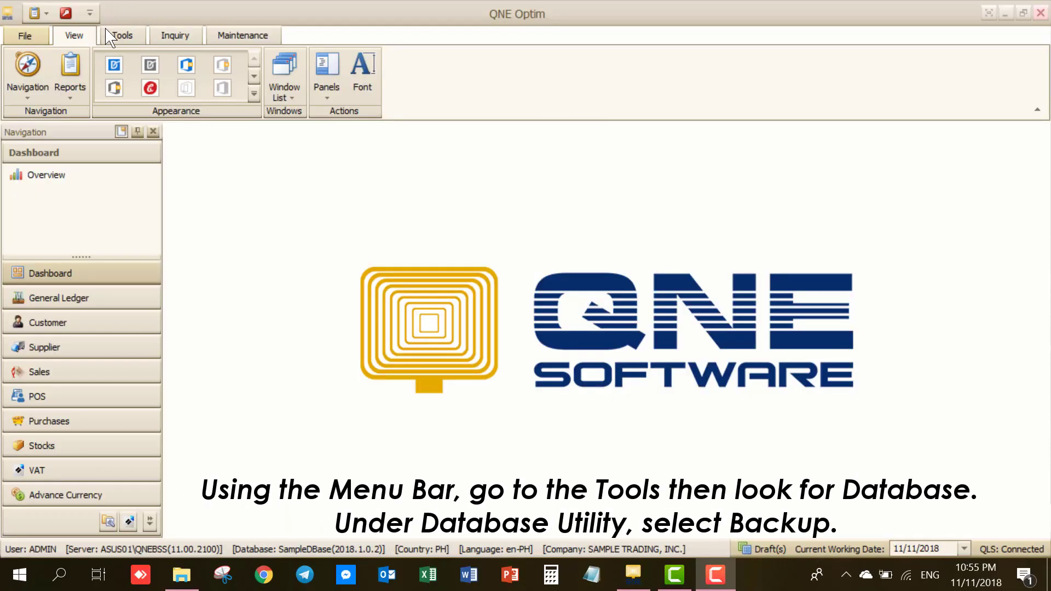
- Start the Database Backup wizard from Tools > Database Utility > Backup
{"action": "left_click", "coordinate": [121, 35]}
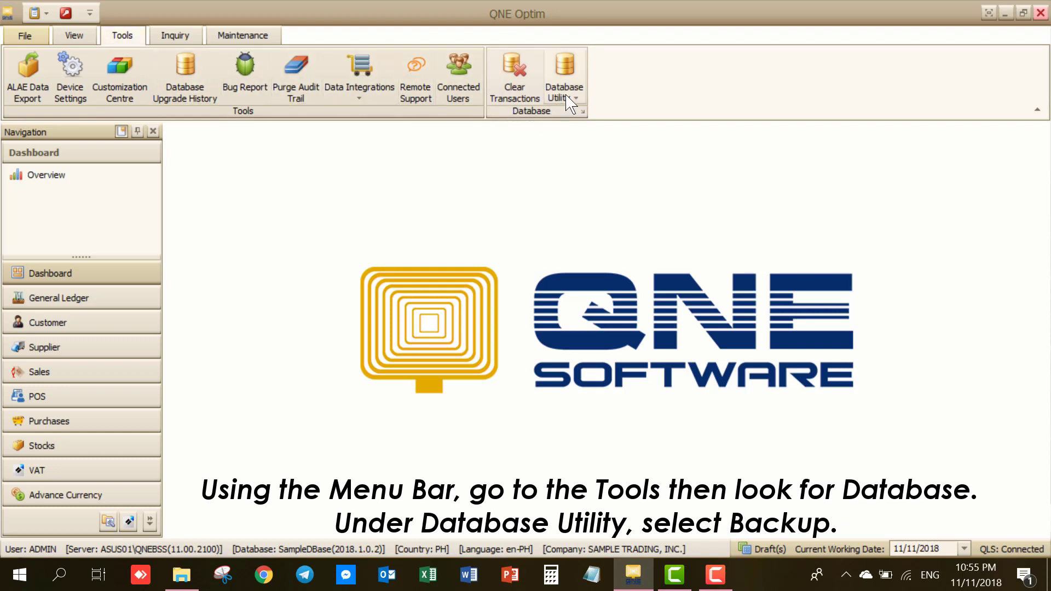
{"action": "mouse_move", "coordinate": [563, 73]}
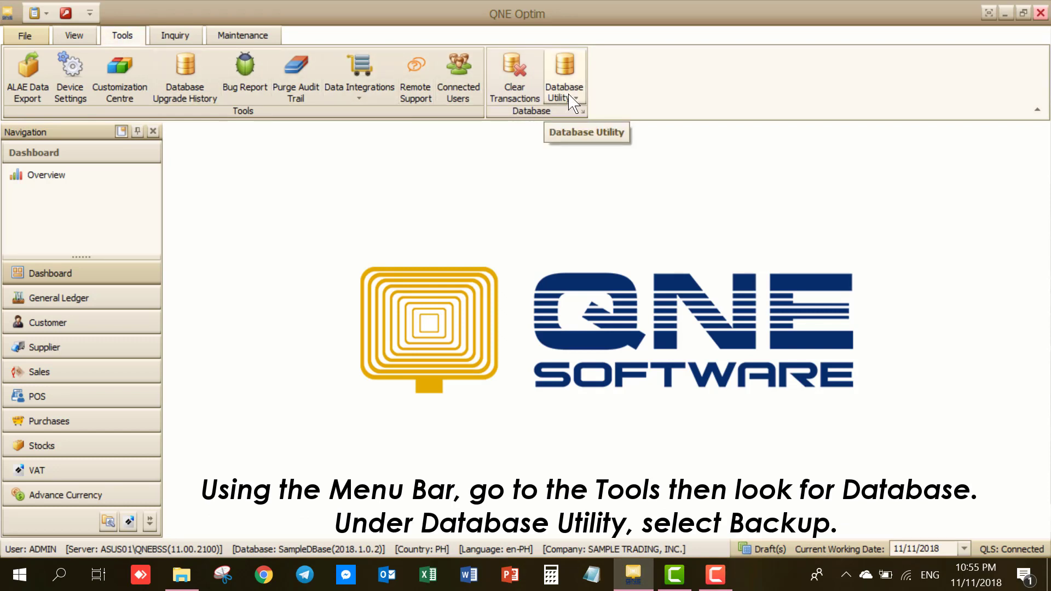
{"action": "left_click", "coordinate": [563, 76]}
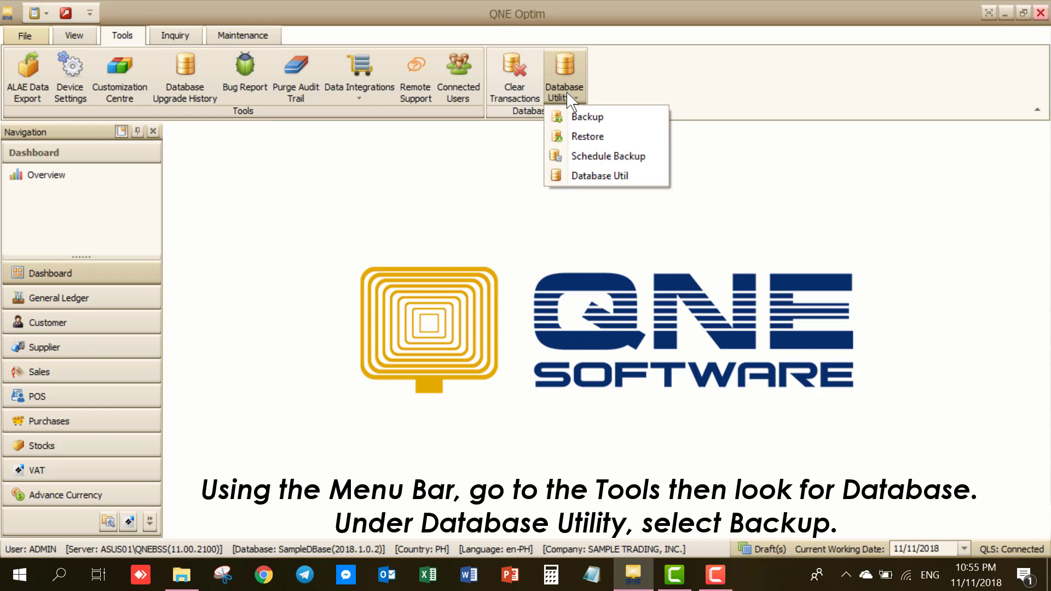
{"action": "left_click", "coordinate": [586, 116]}
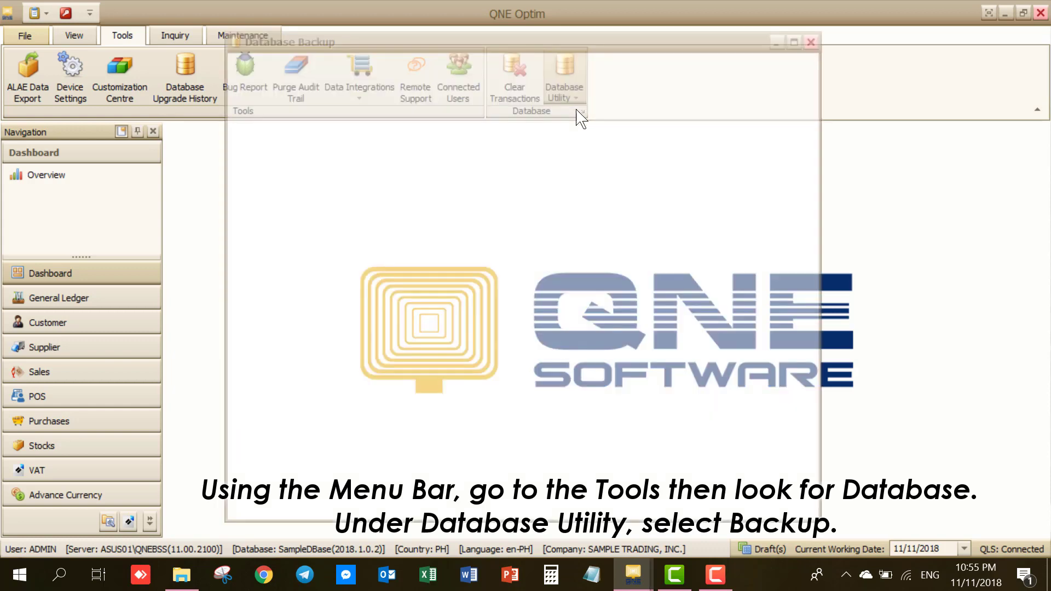
- Keep server ASUS01\QNEBSS, System Authentication and SampleDBase, and continue to the Ready to backup page
{"action": "left_click", "coordinate": [563, 75]}
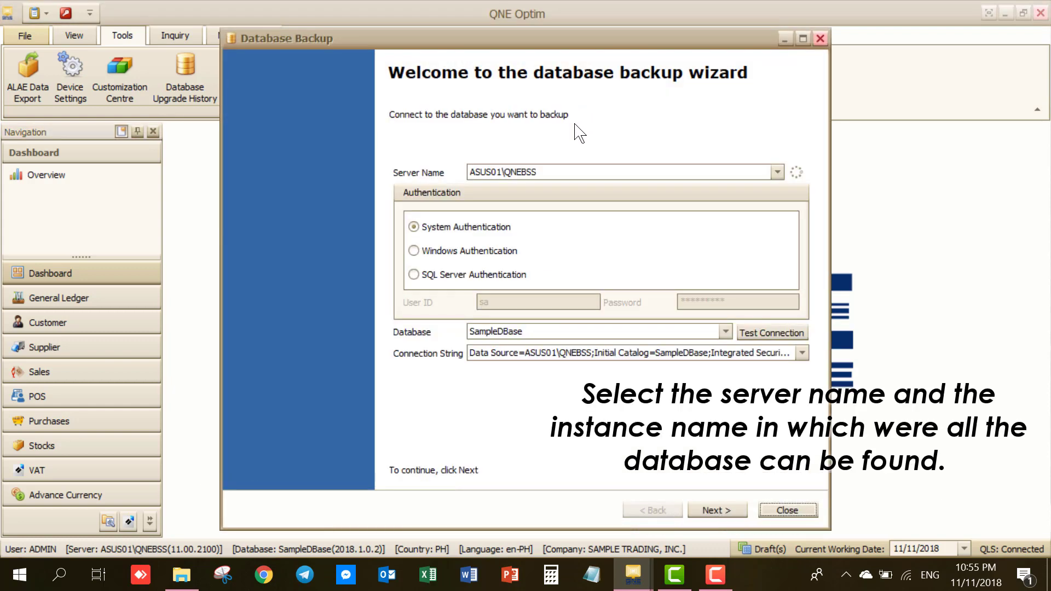
{"action": "left_click", "coordinate": [596, 172]}
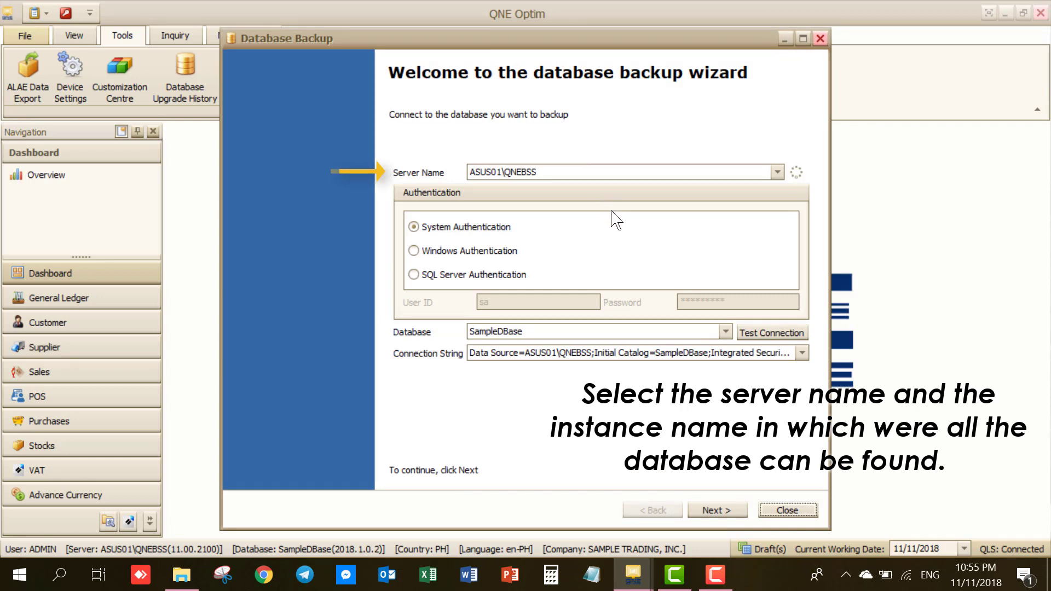
{"action": "mouse_move", "coordinate": [675, 265]}
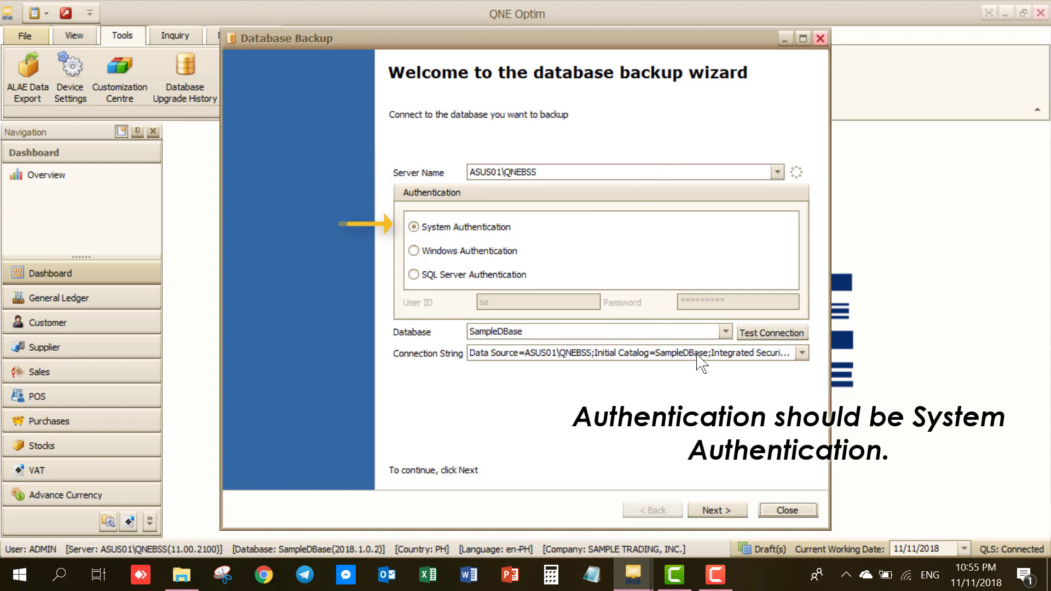
{"action": "mouse_move", "coordinate": [751, 349]}
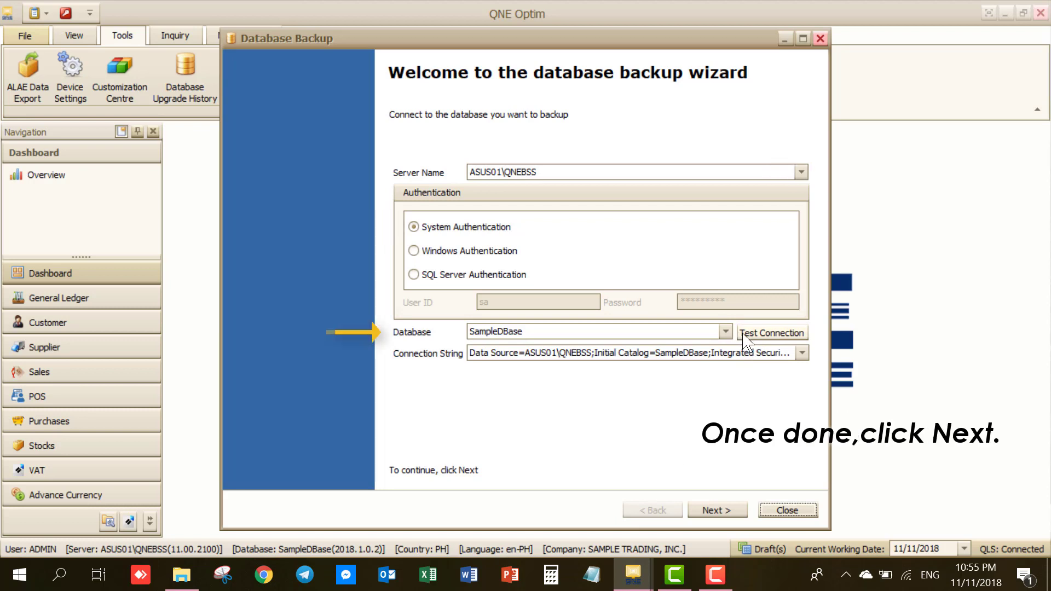
{"action": "left_click", "coordinate": [716, 510]}
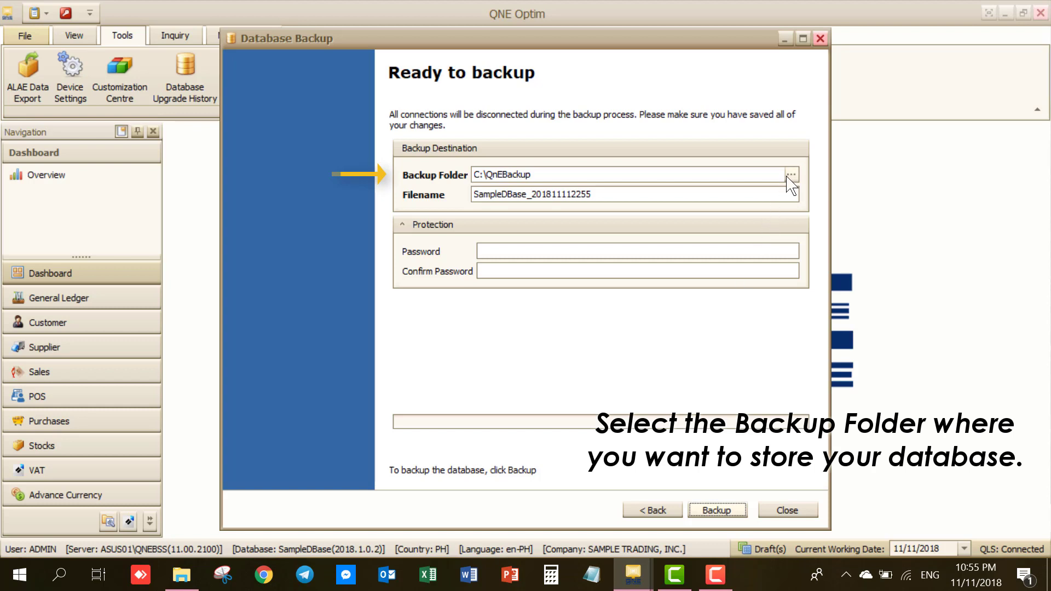
{"action": "left_click", "coordinate": [790, 174]}
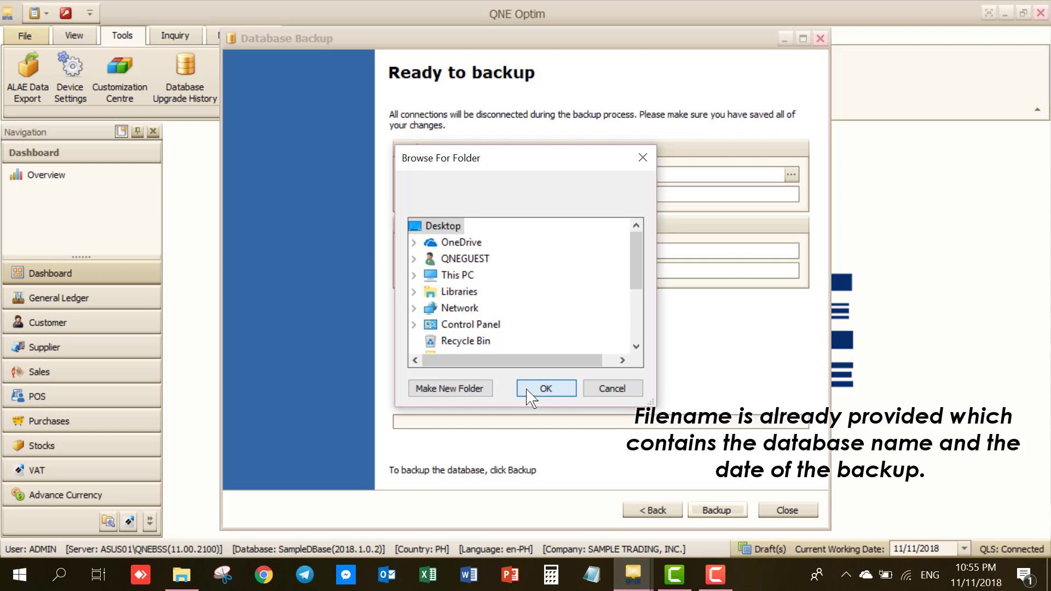
{"action": "left_click", "coordinate": [545, 388]}
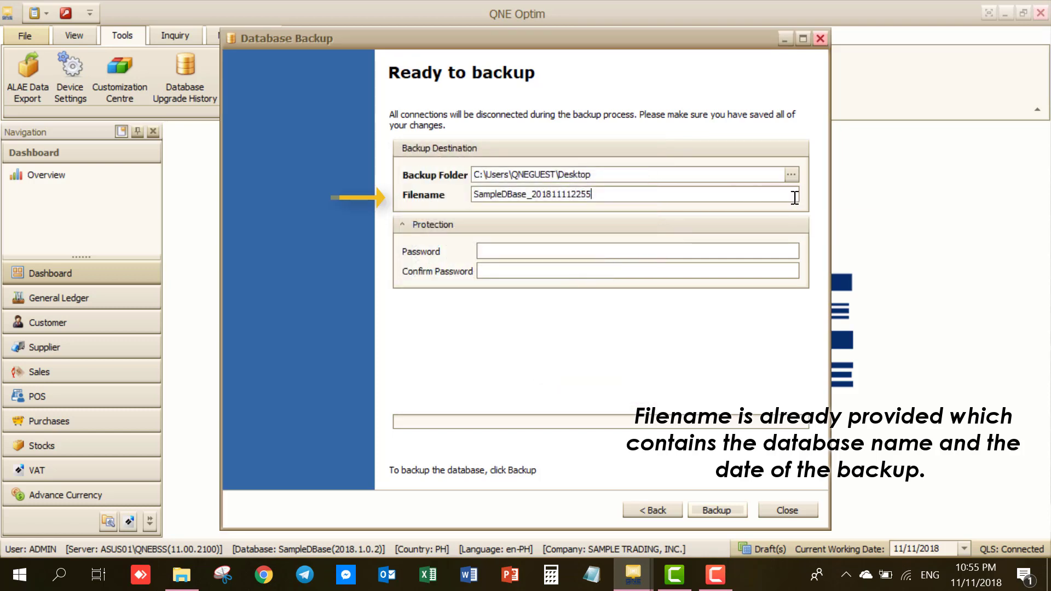
{"action": "mouse_move", "coordinate": [726, 268]}
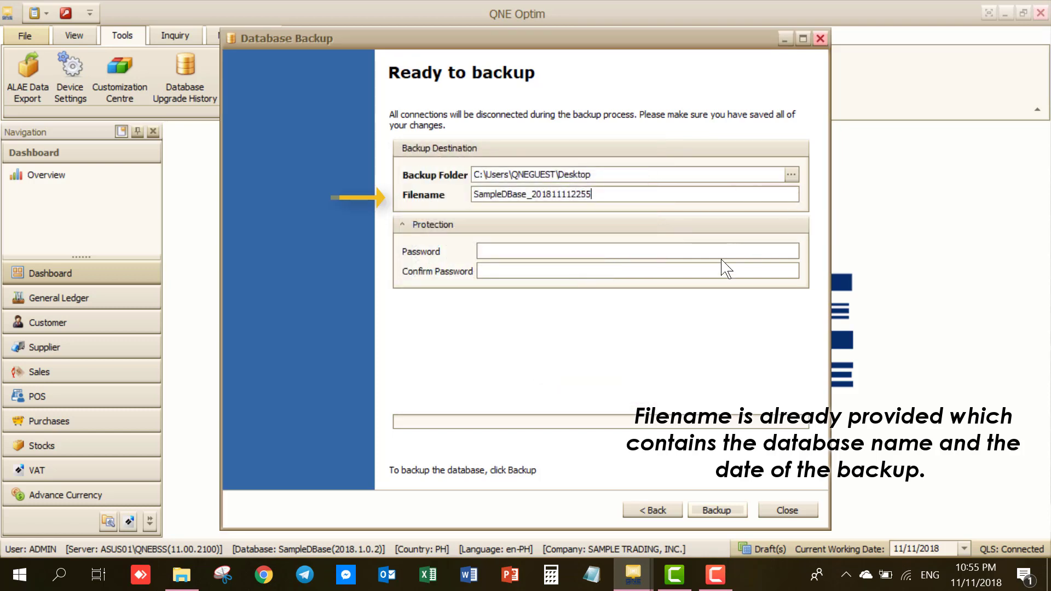
{"action": "left_click", "coordinate": [637, 250]}
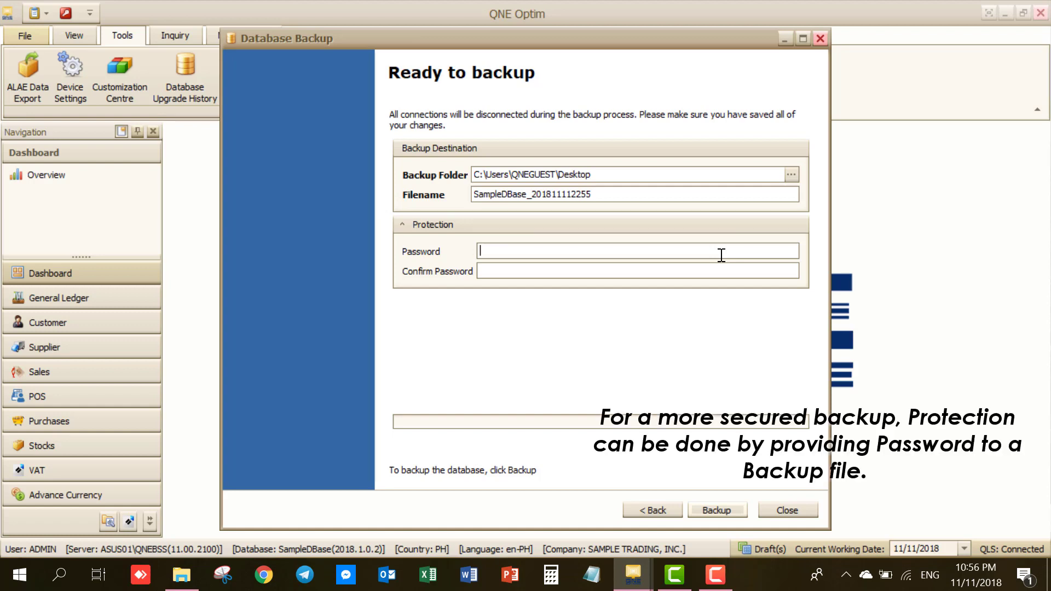
- Enter and confirm the backup password, then run the SampleDBase backup to the Desktop
{"action": "type", "text": "******"}
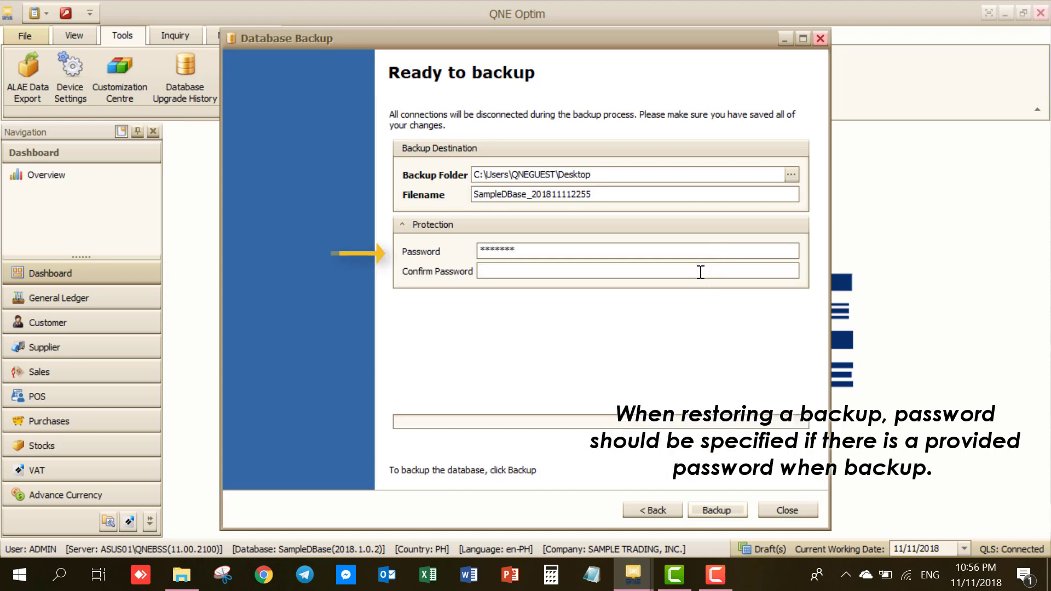
{"action": "type", "text": "****"}
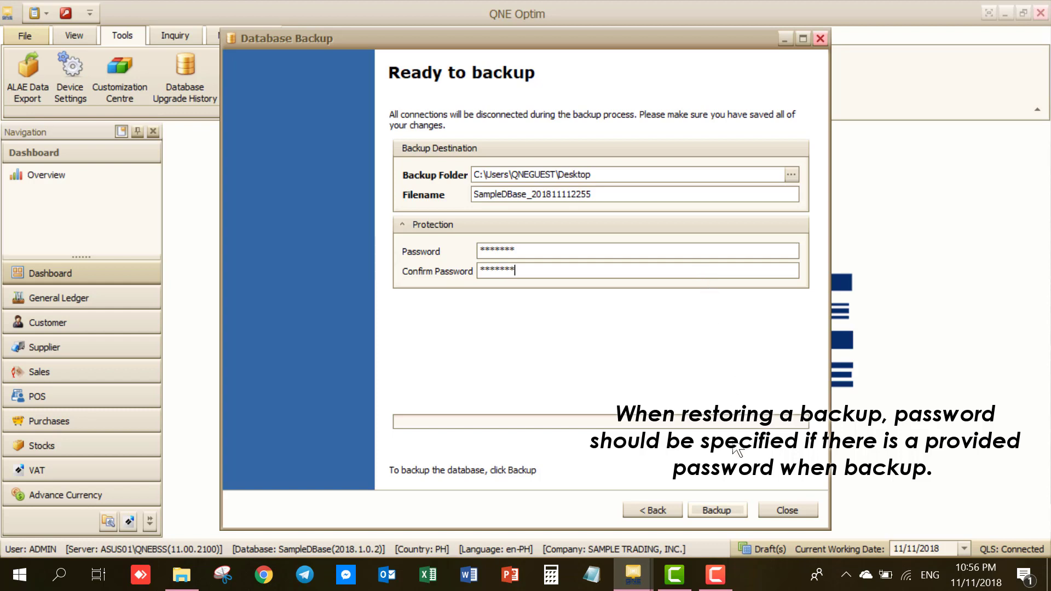
{"action": "mouse_move", "coordinate": [729, 487]}
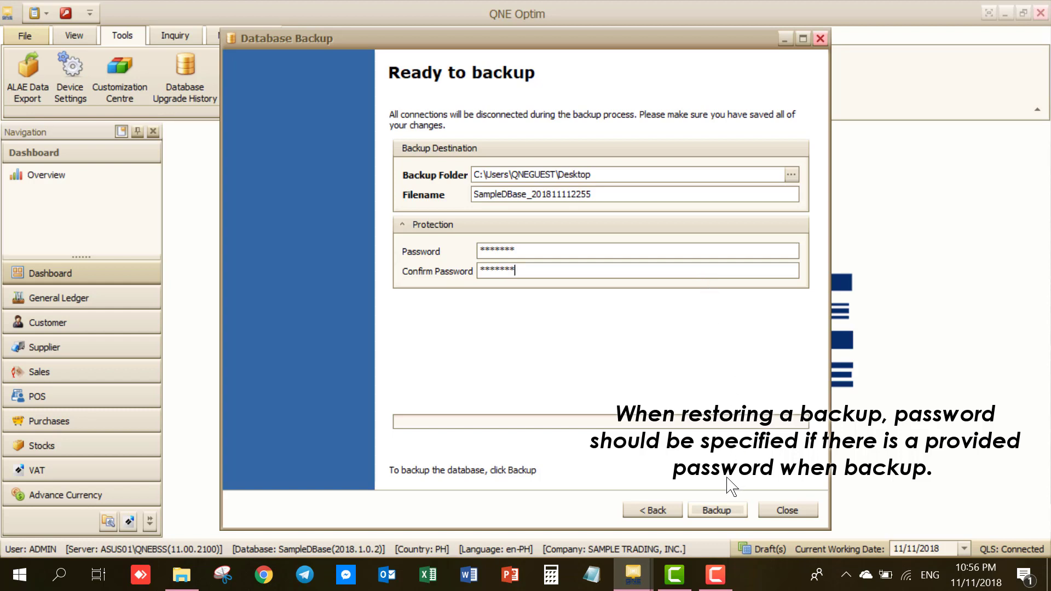
{"action": "left_click", "coordinate": [716, 510]}
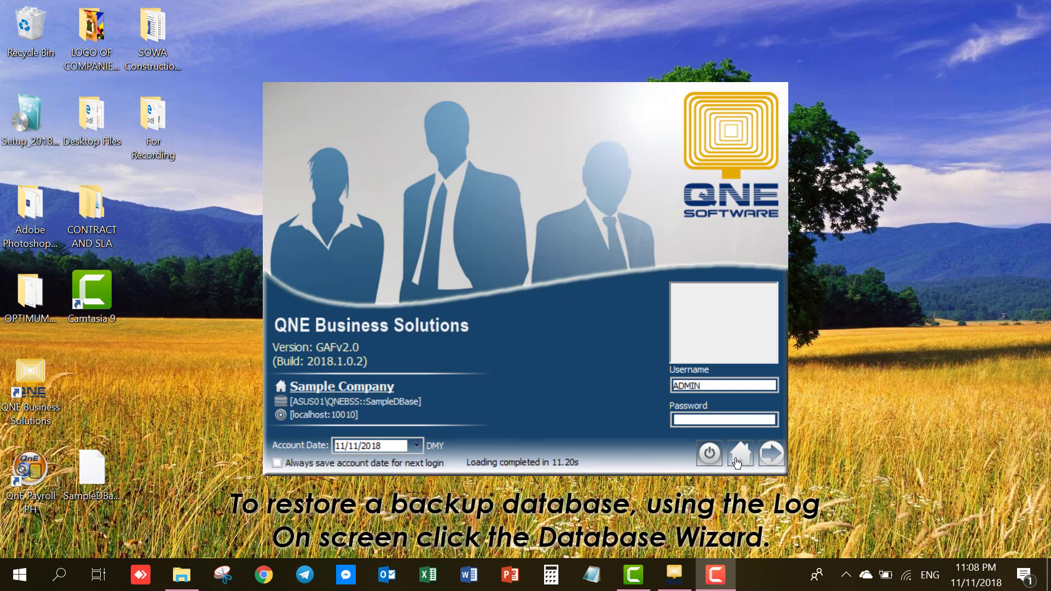
- Launch the Companies Wizard listing the company databases from the log-on screen
{"action": "left_click", "coordinate": [740, 453]}
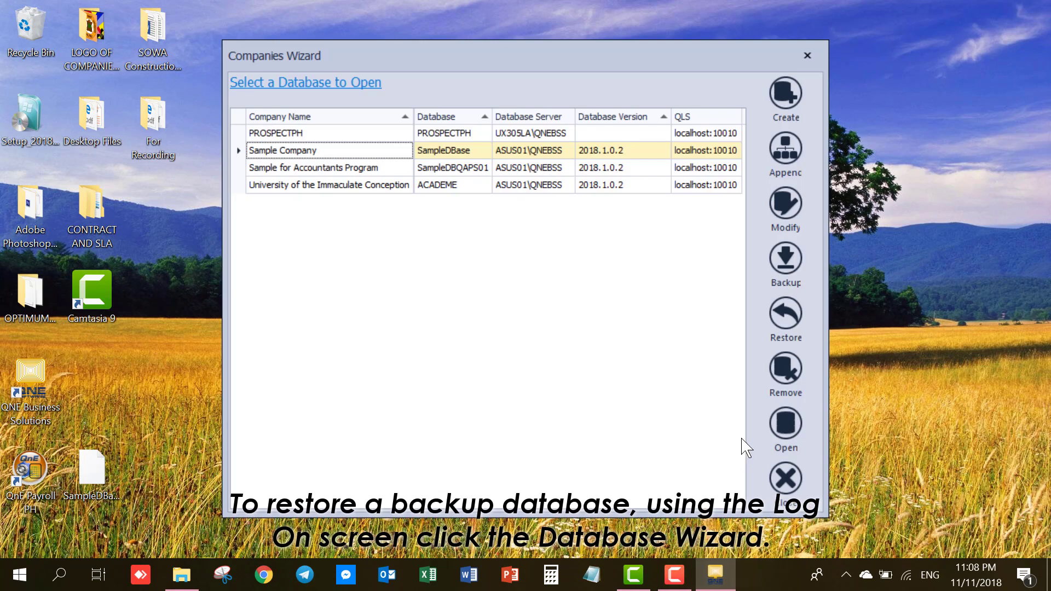
{"action": "mouse_move", "coordinate": [784, 314]}
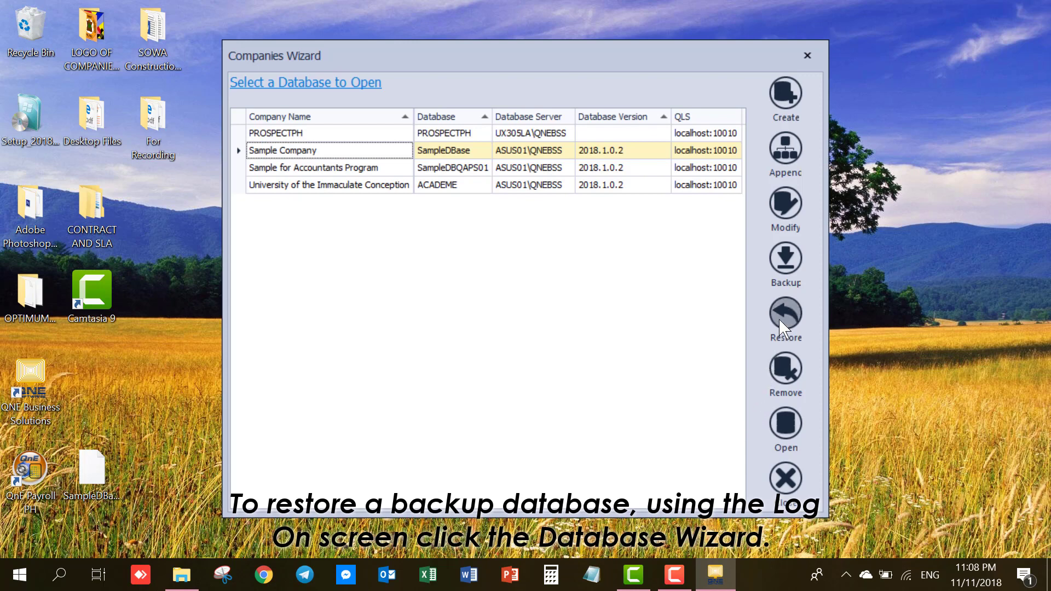
- Start a restore into new database Sample Trading Company from SampleDBase_201811112255.qnebak on the Desktop
{"action": "left_click", "coordinate": [785, 315]}
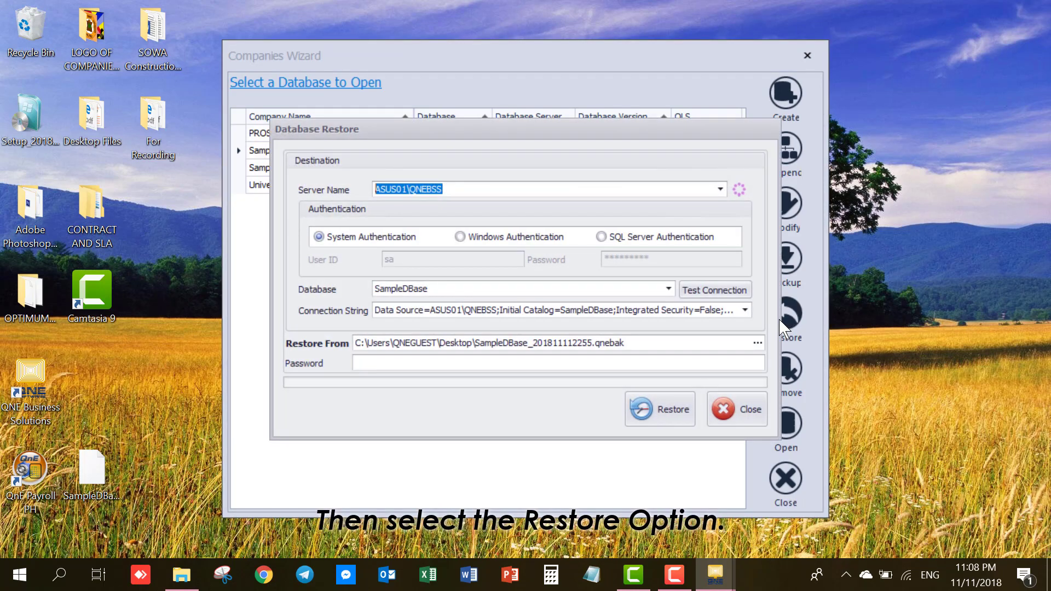
{"action": "mouse_move", "coordinate": [730, 252]}
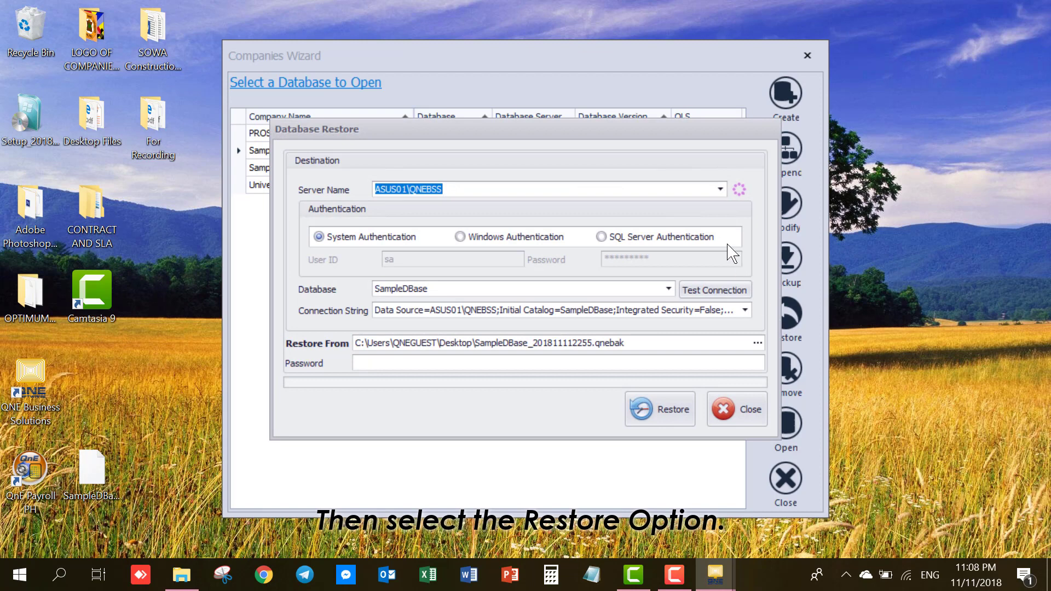
{"action": "mouse_move", "coordinate": [720, 195]}
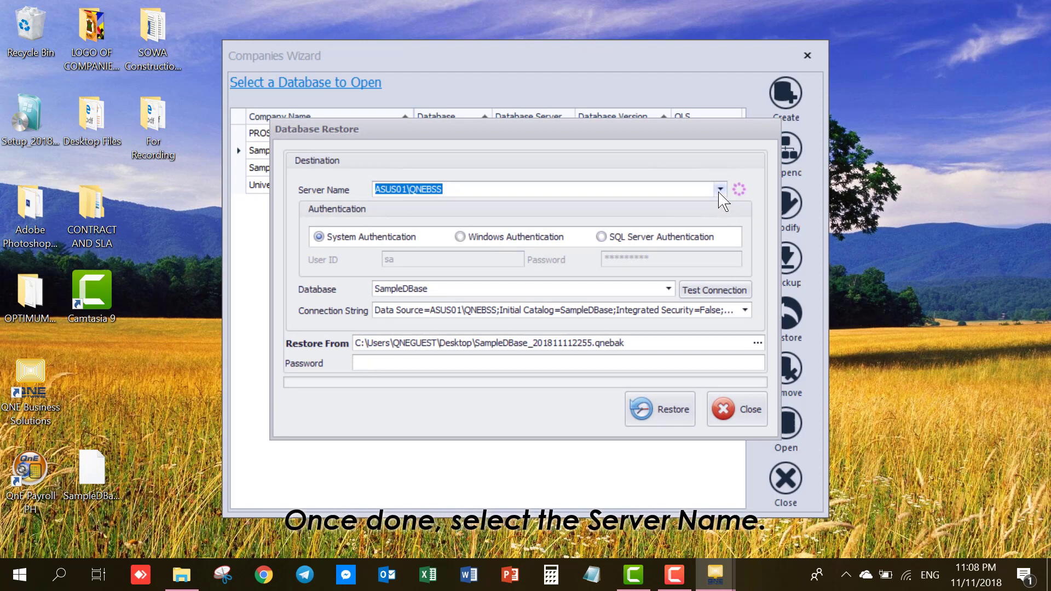
{"action": "mouse_move", "coordinate": [671, 225]}
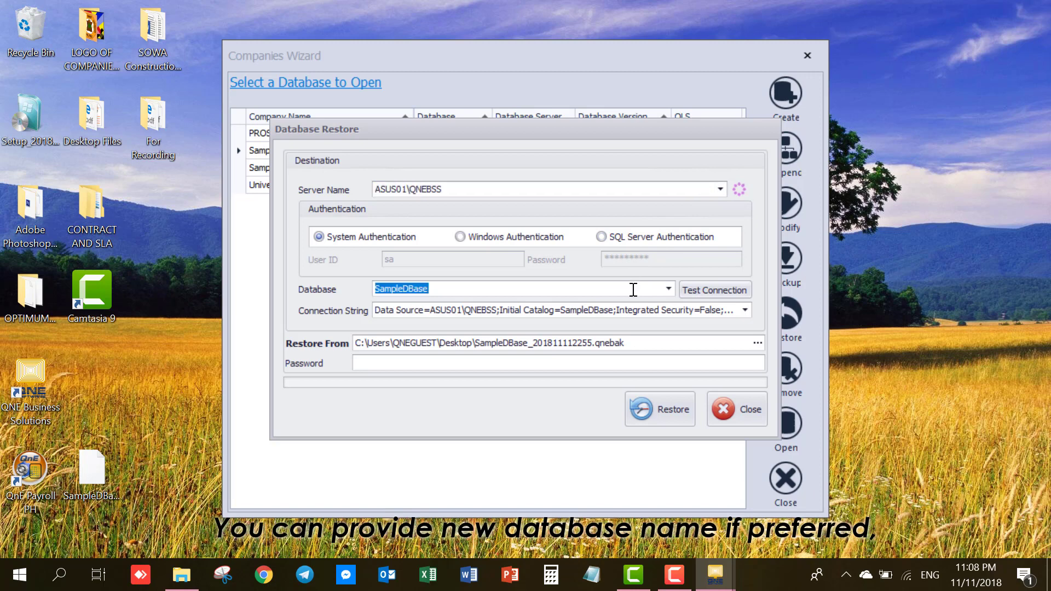
{"action": "type", "text": "Sample"}
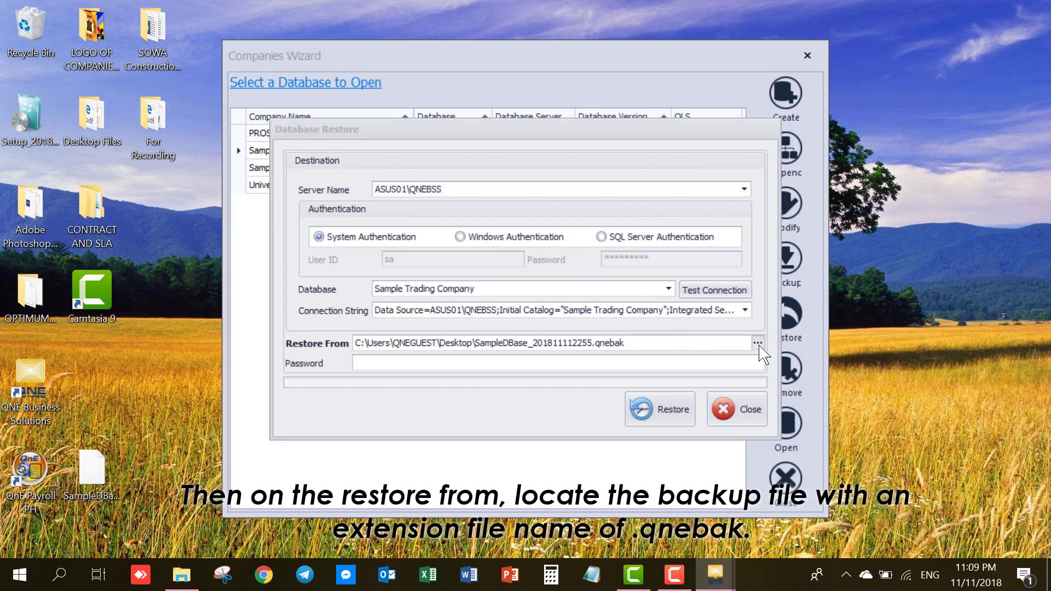
{"action": "left_click", "coordinate": [758, 342]}
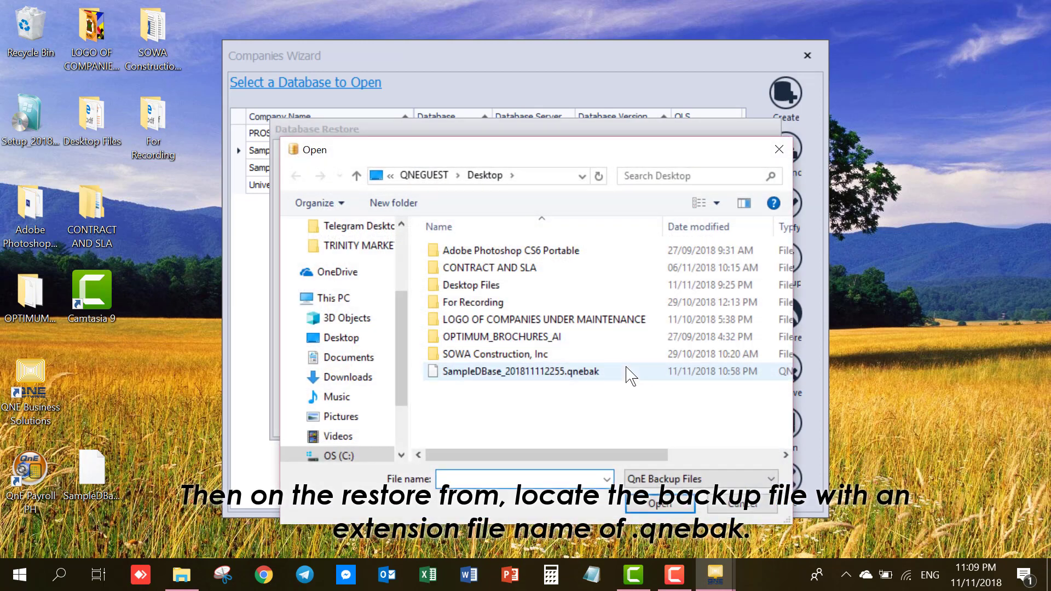
{"action": "left_click", "coordinate": [516, 371]}
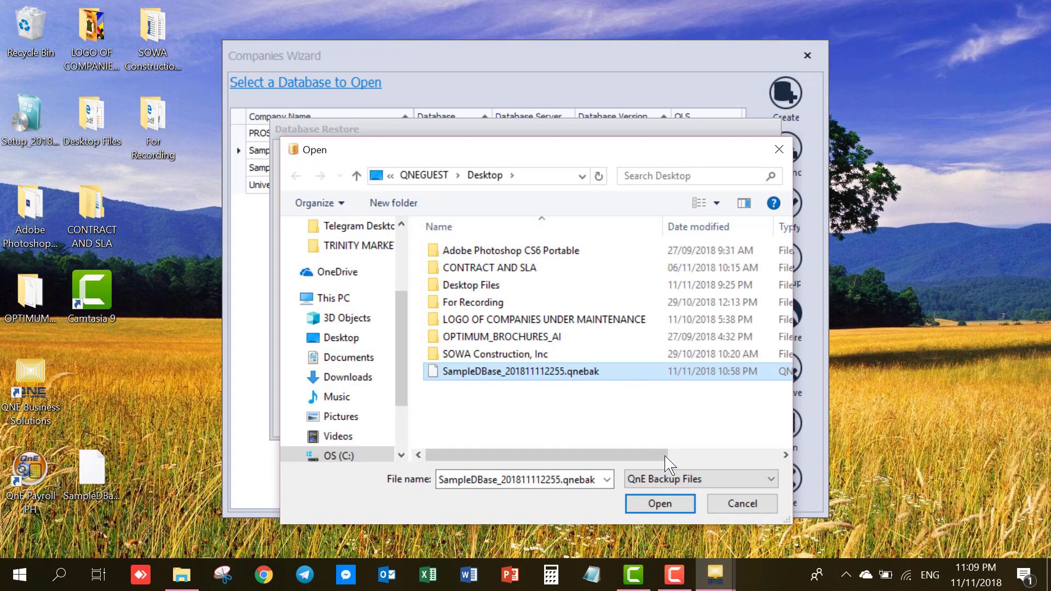
{"action": "left_click", "coordinate": [659, 504]}
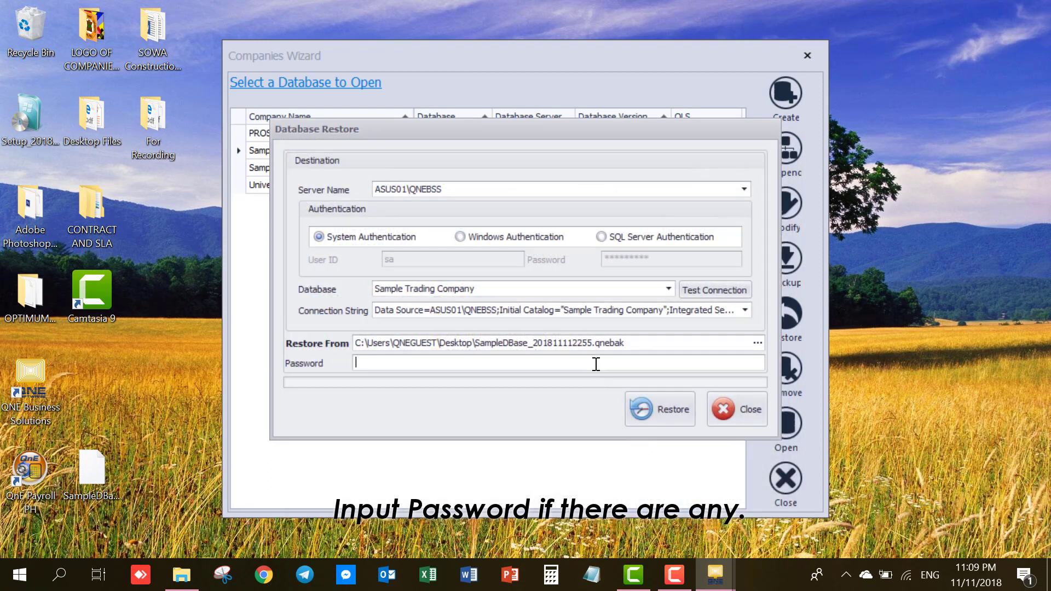
- Supply the backup password and restore it into the Sample Trading Company database
{"action": "type", "text": "***"}
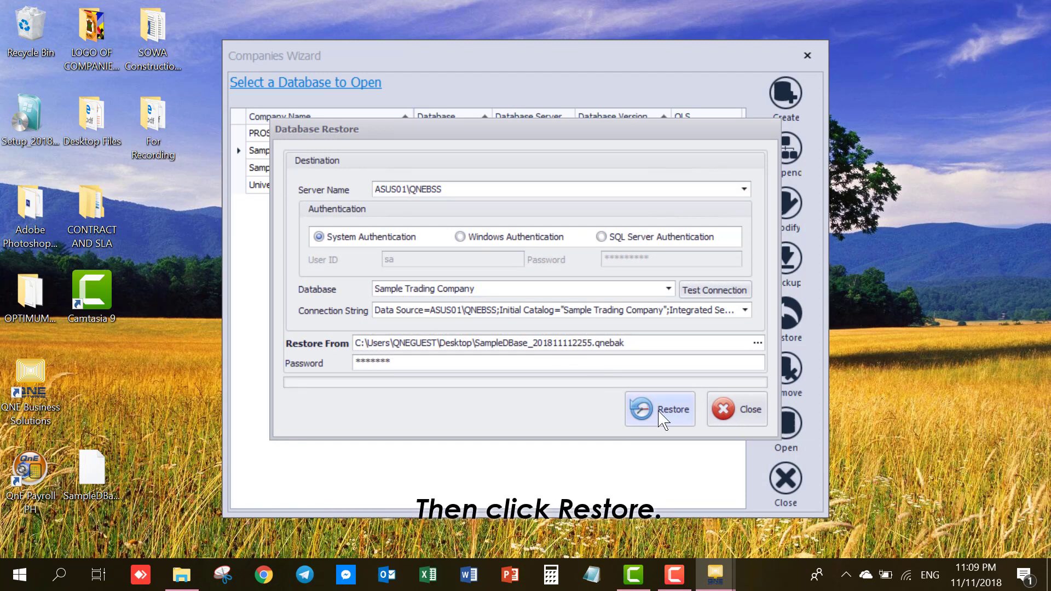
{"action": "left_click", "coordinate": [659, 408]}
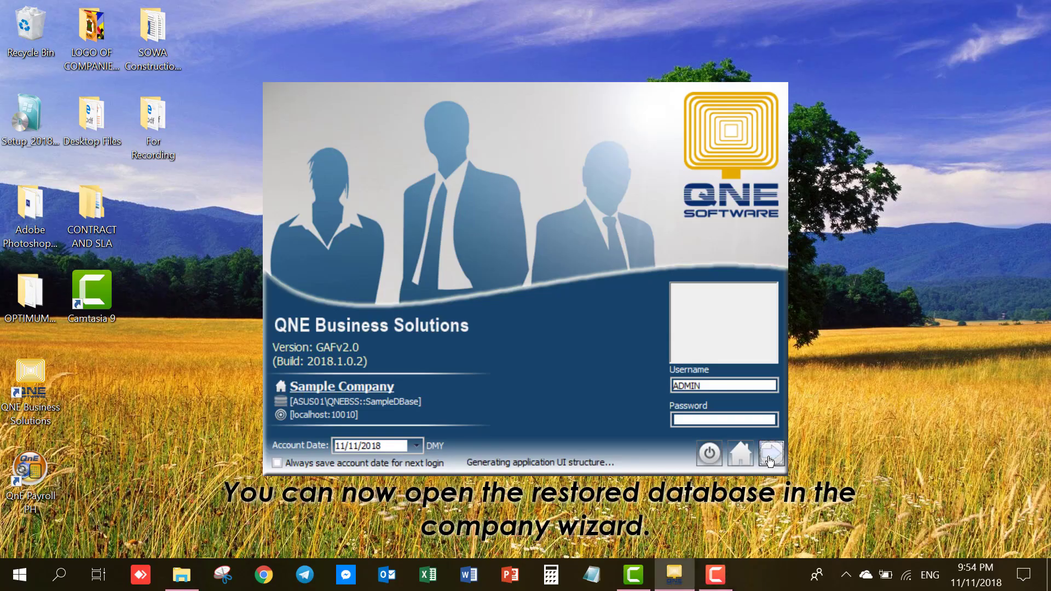
- Log on as ADMIN and land on the Sample Trading company dashboard
{"action": "left_click", "coordinate": [770, 453]}
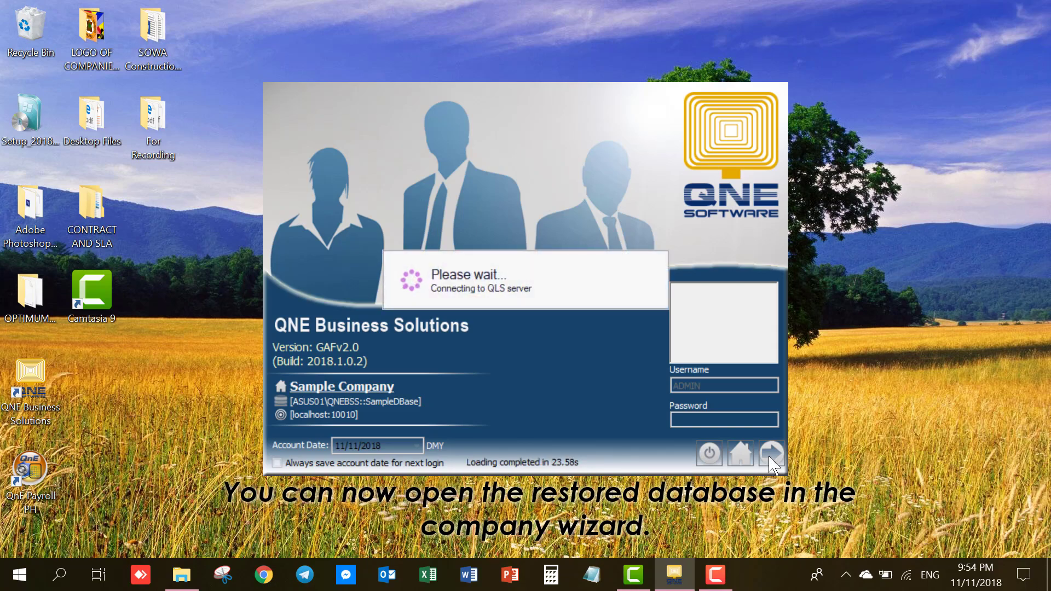
{"action": "left_click", "coordinate": [770, 453]}
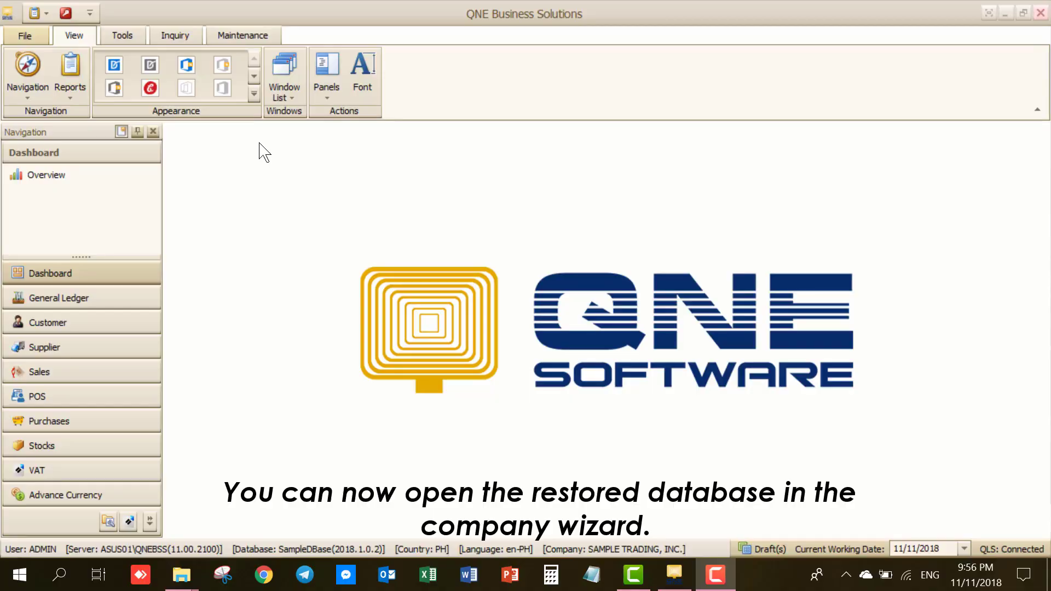